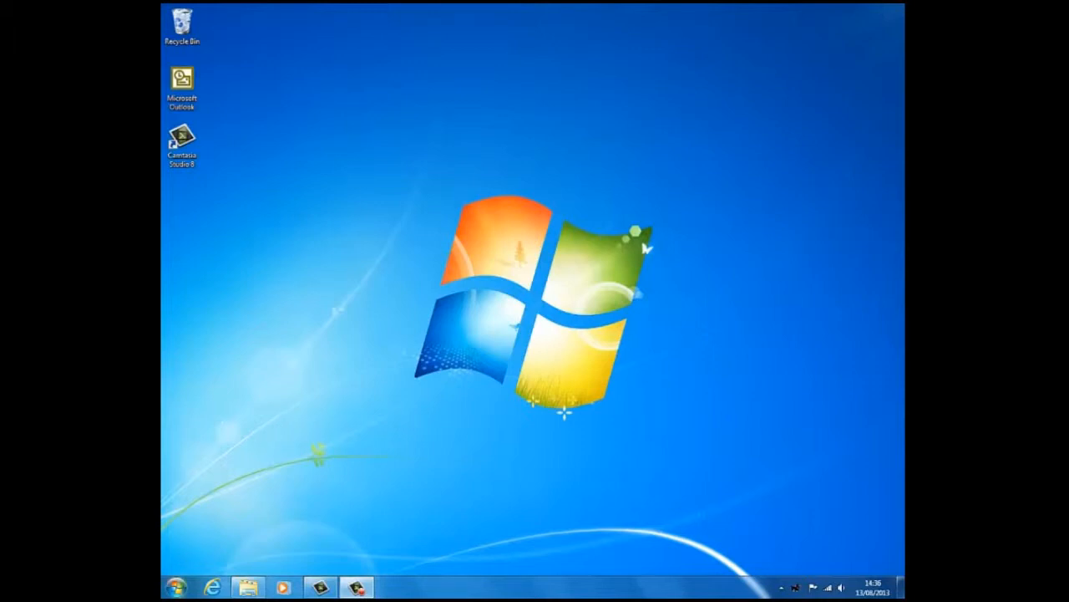
# - Open Contacts from the user folder, then the home folder in a second Explorer window
pyautogui.click(245, 585)
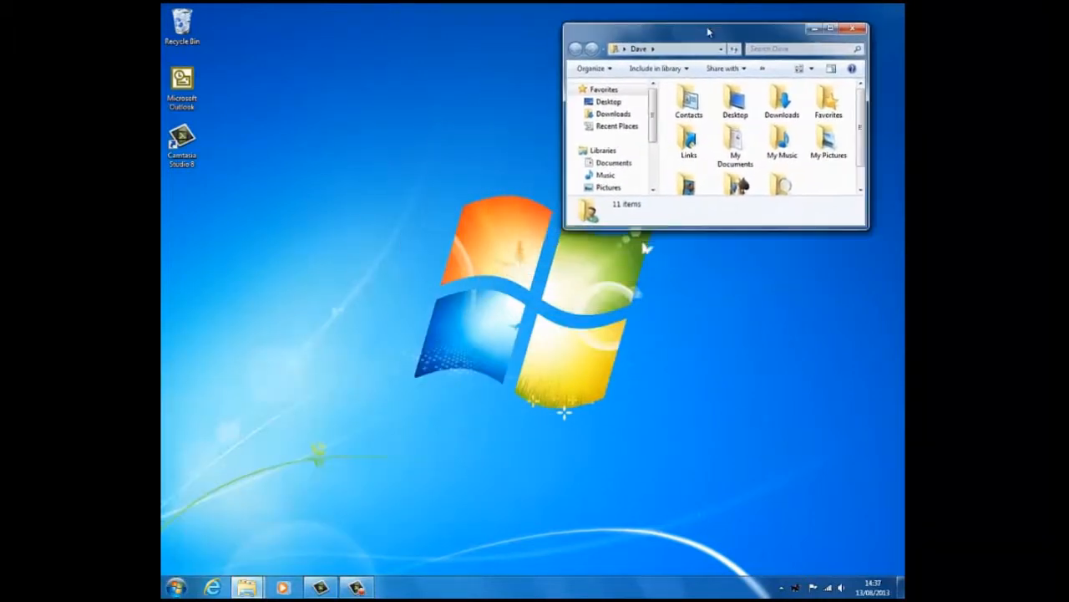
pyautogui.doubleClick(688, 98)
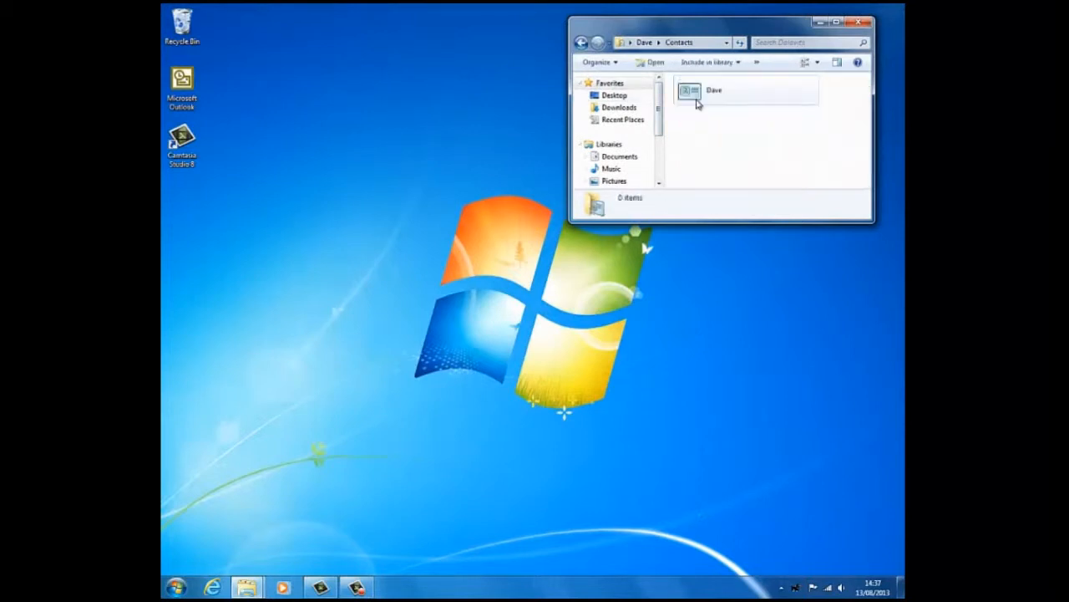
pyautogui.click(176, 586)
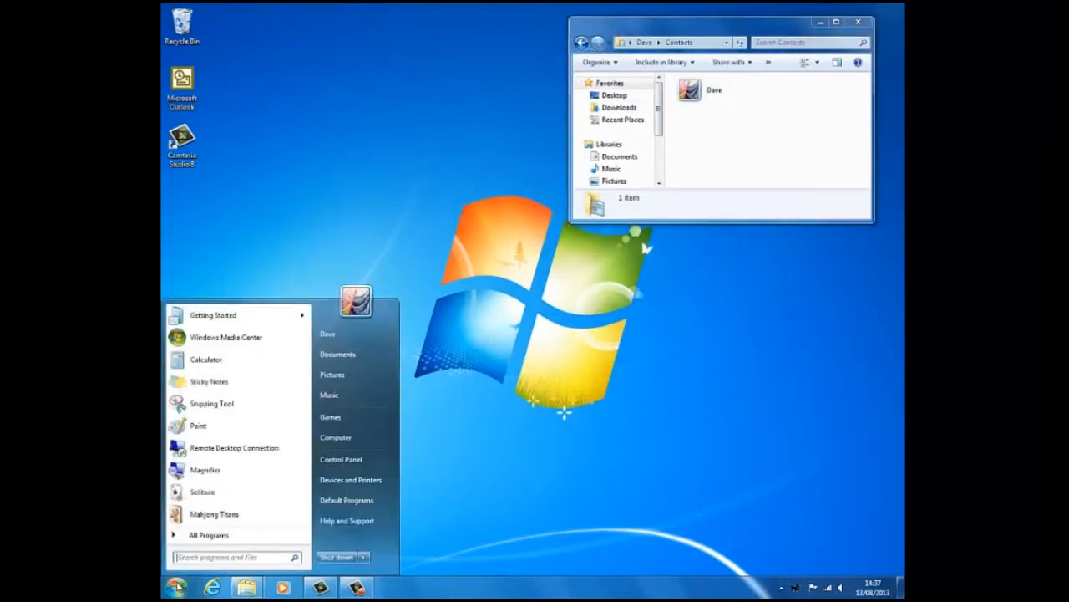
pyautogui.click(359, 340)
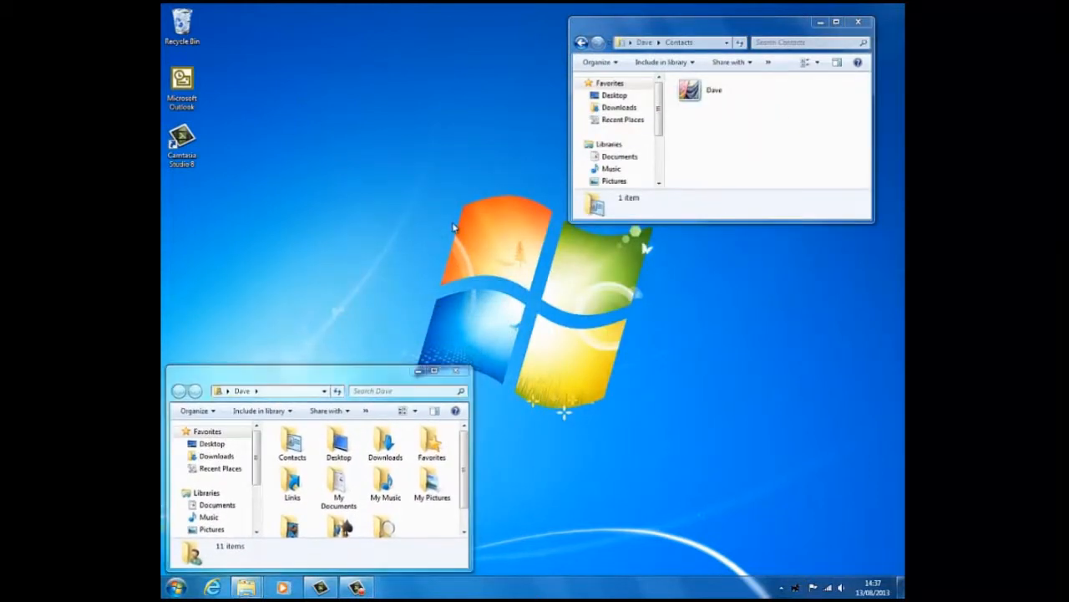
# - Open Screen Resolution from the desktop menu and its Resolution list to pick 800 × 600
pyautogui.rightClick(452, 225)
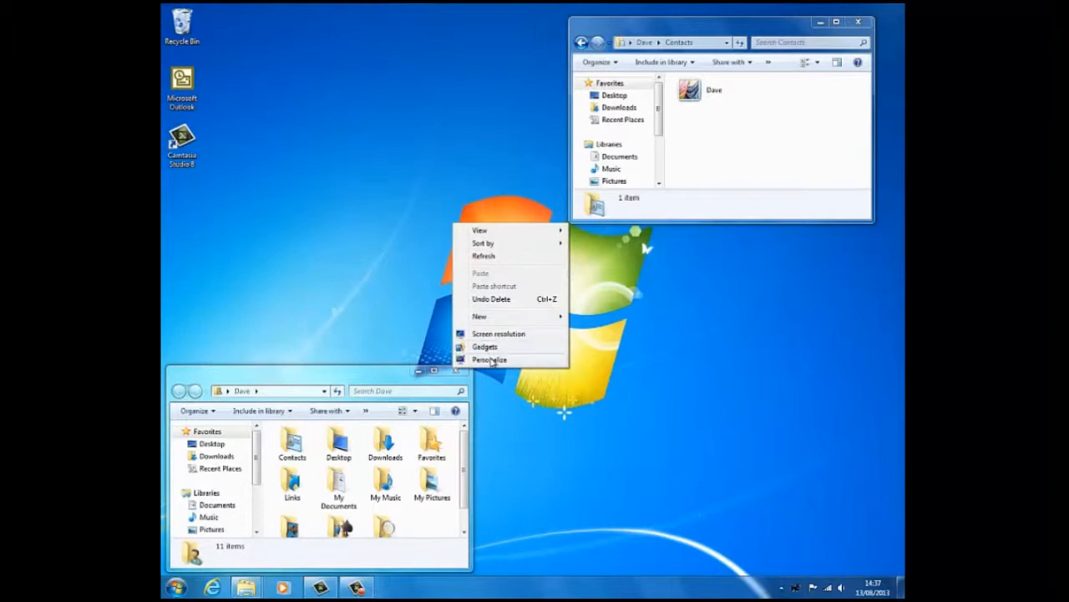
pyautogui.click(498, 333)
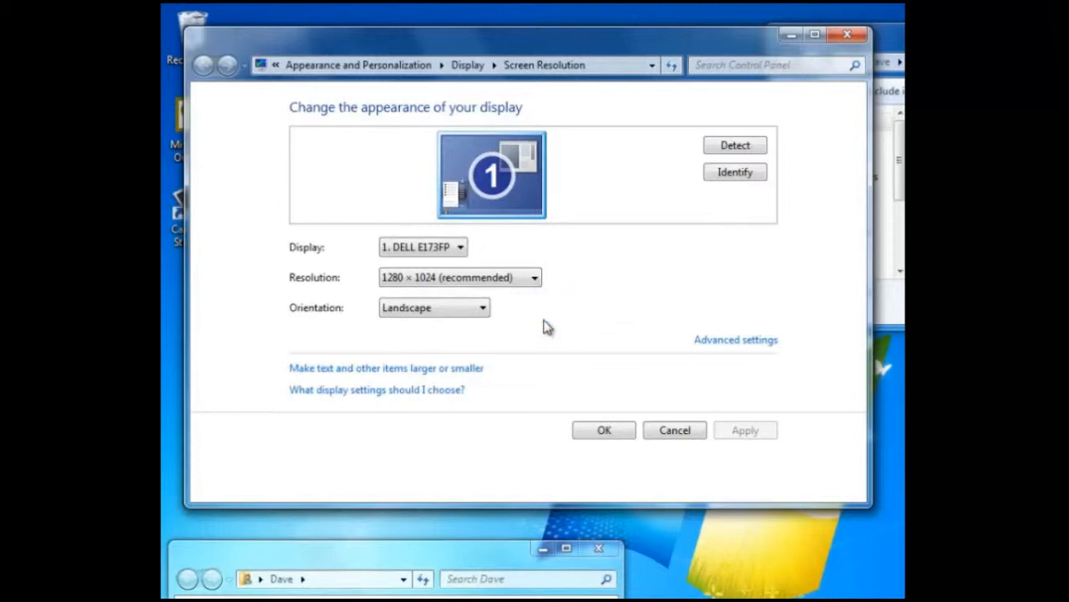
pyautogui.click(533, 277)
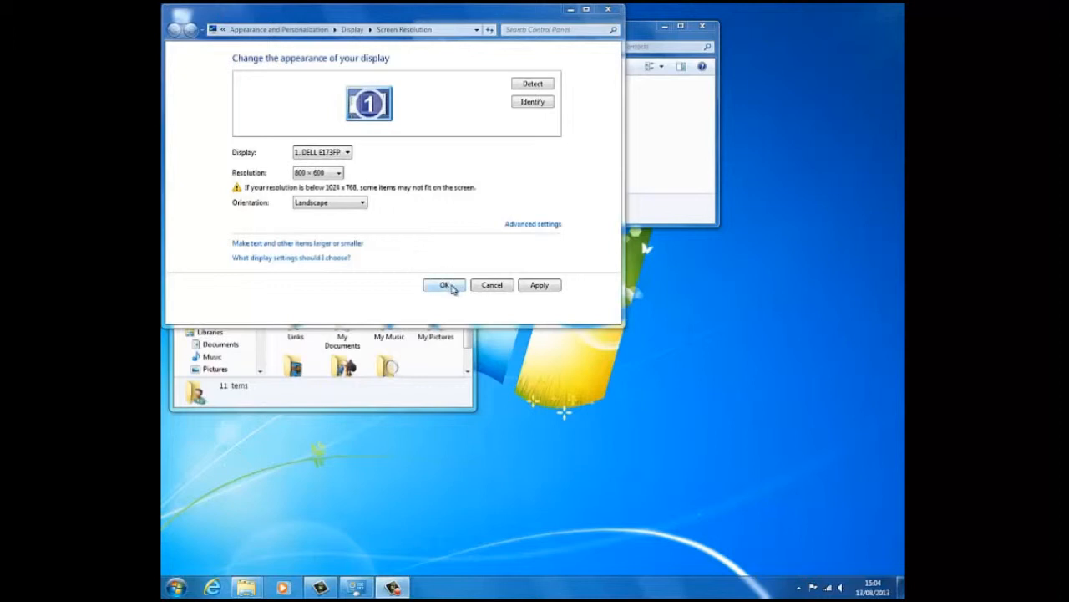
# - Confirm and keep the 800 × 600 resolution
pyautogui.click(443, 285)
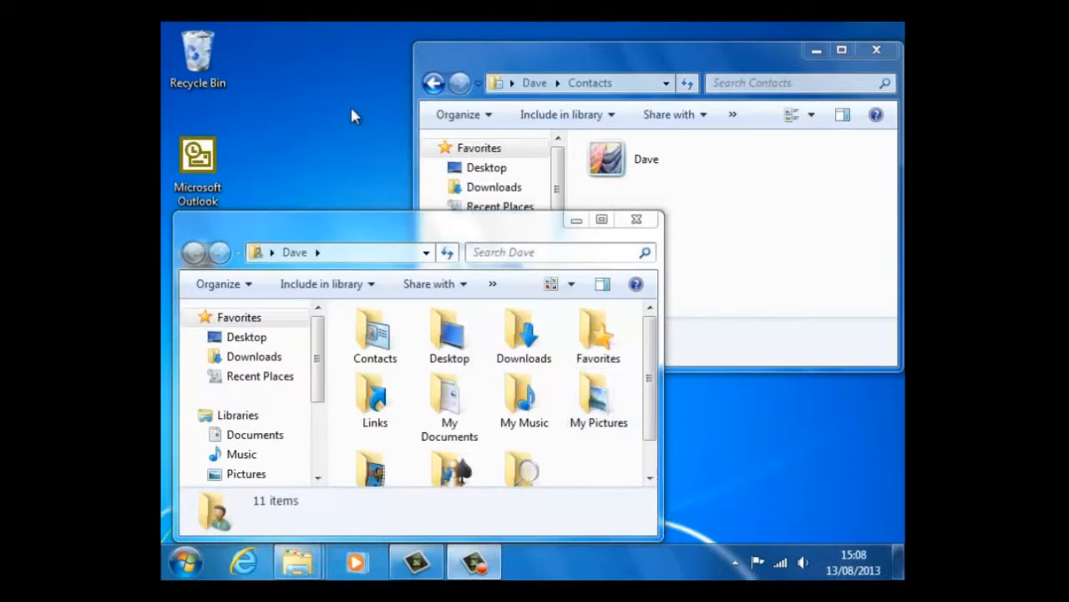
pyautogui.moveTo(418, 291)
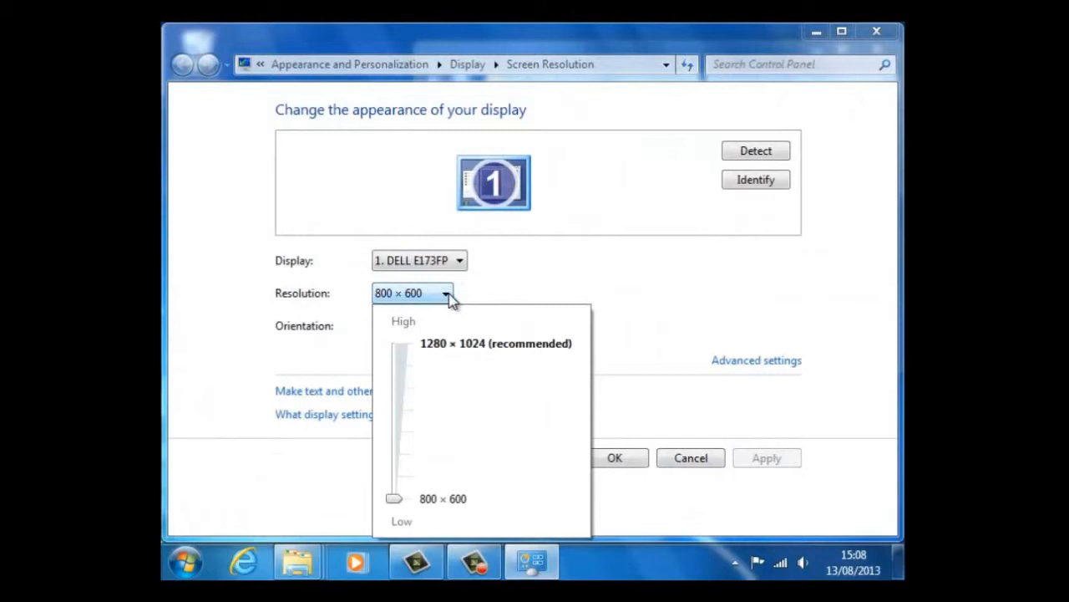
pyautogui.moveTo(407, 378)
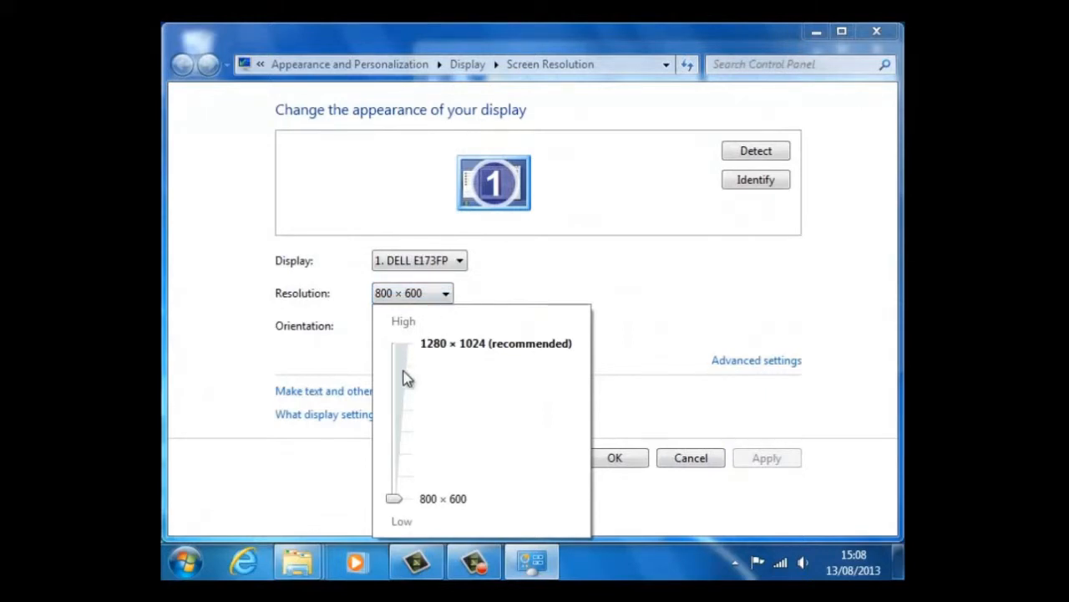
pyautogui.moveTo(415, 371)
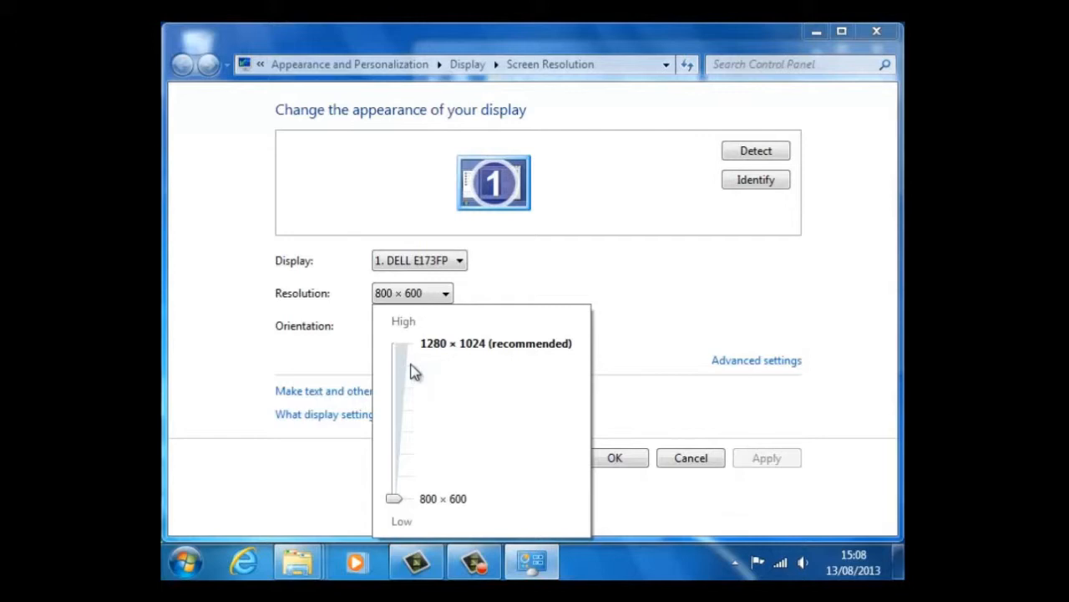
# - Raise the resolution slider to 1280 × 800 and apply it
pyautogui.moveTo(394, 498); pyautogui.dragTo(393, 387)
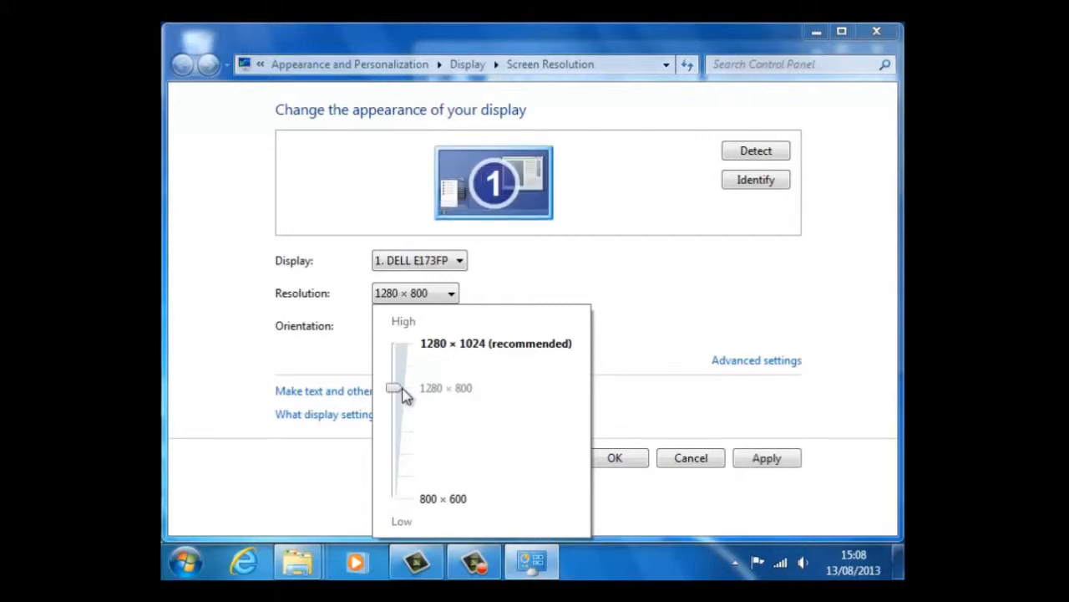
pyautogui.click(446, 387)
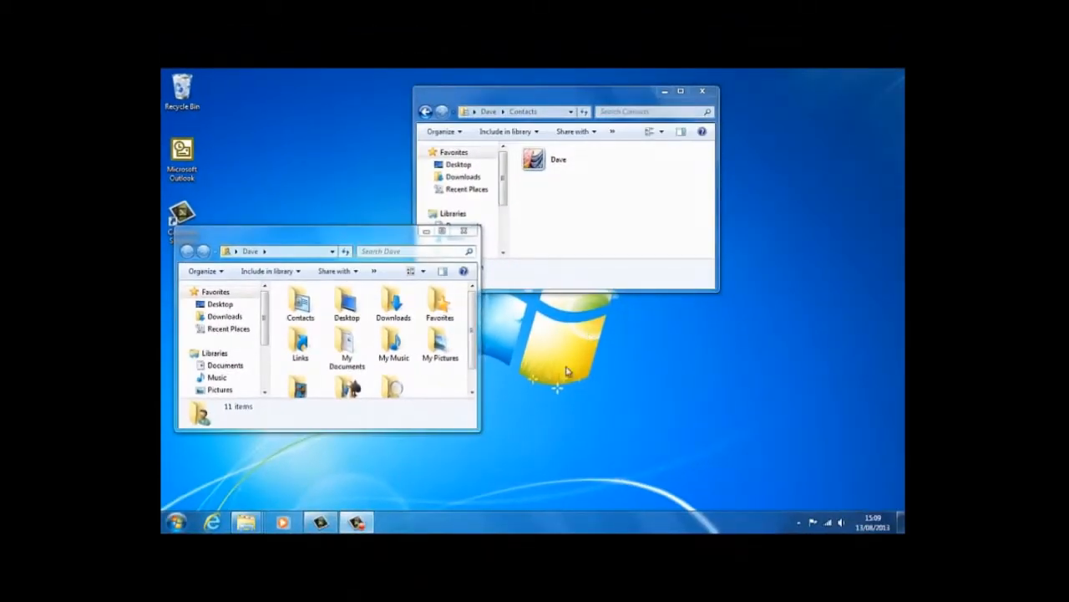
# - Reopen Screen Resolution and apply the recommended 1280 × 1024 resolution
pyautogui.rightClick(566, 371)
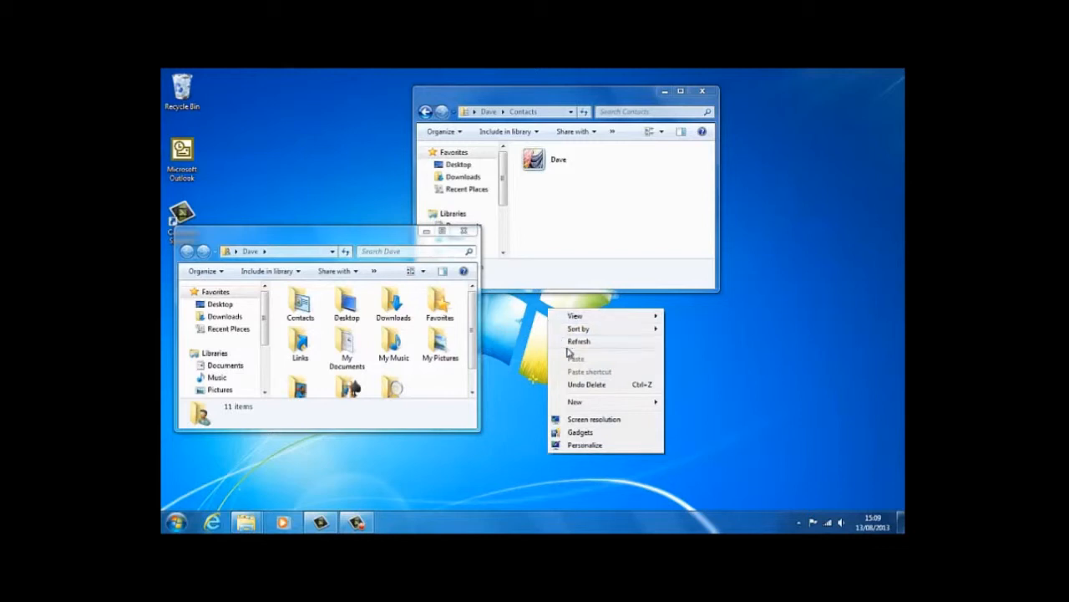
pyautogui.click(594, 419)
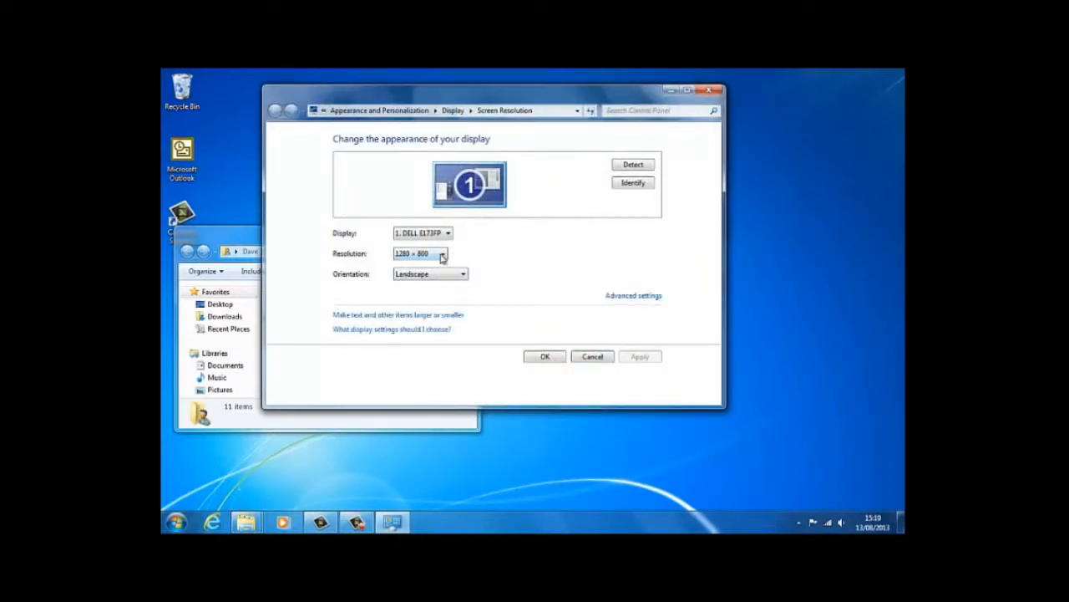
pyautogui.click(443, 254)
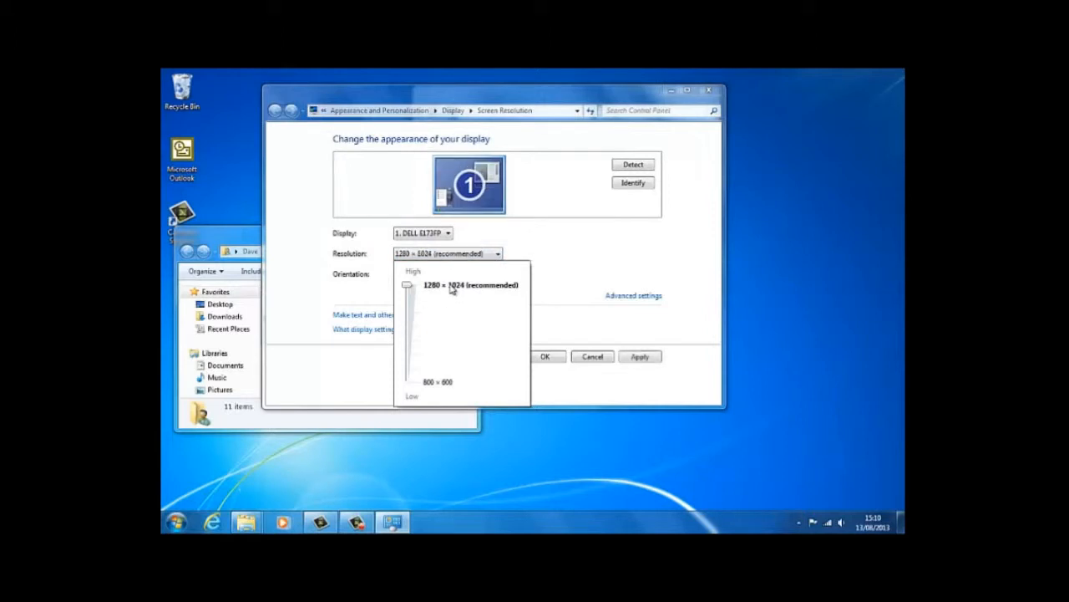
pyautogui.click(448, 284)
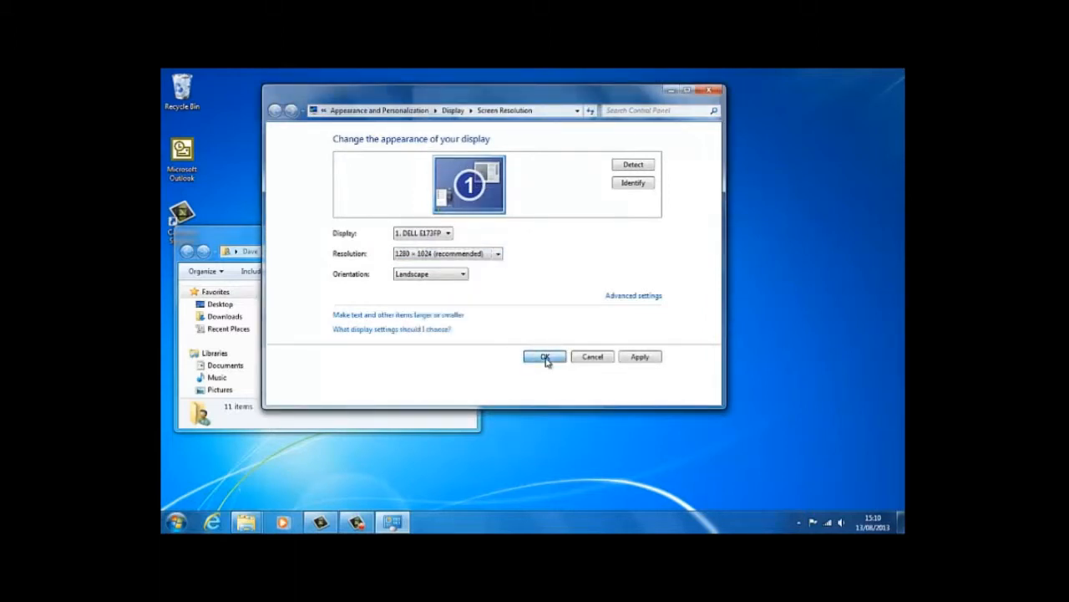
pyautogui.click(544, 357)
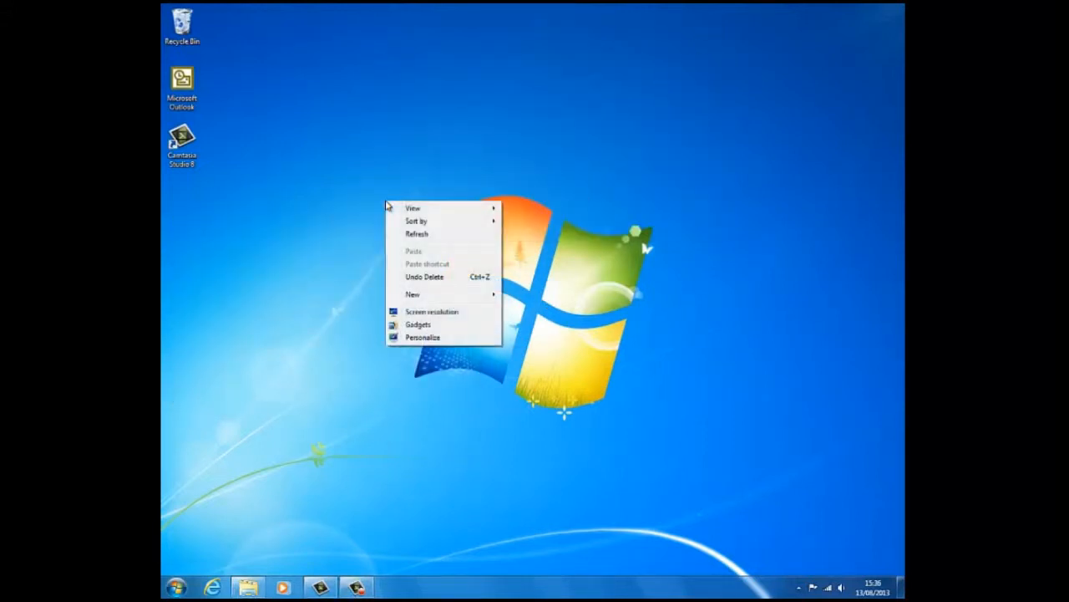
# - Open Screen Resolution and view the Orientation options, keeping Landscape
pyautogui.click(430, 312)
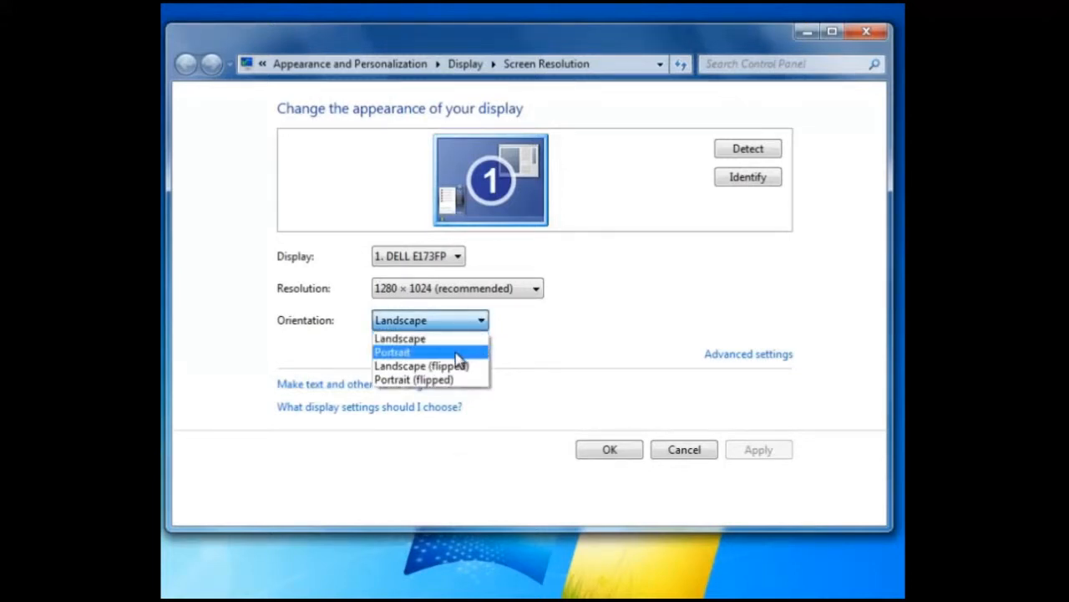
pyautogui.click(392, 352)
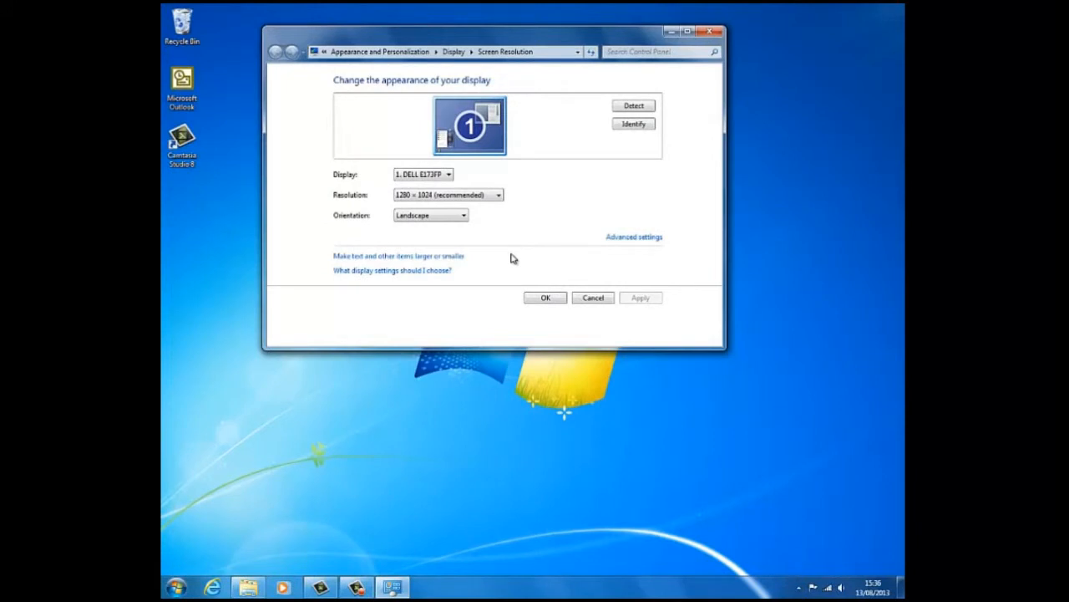
pyautogui.moveTo(576, 190)
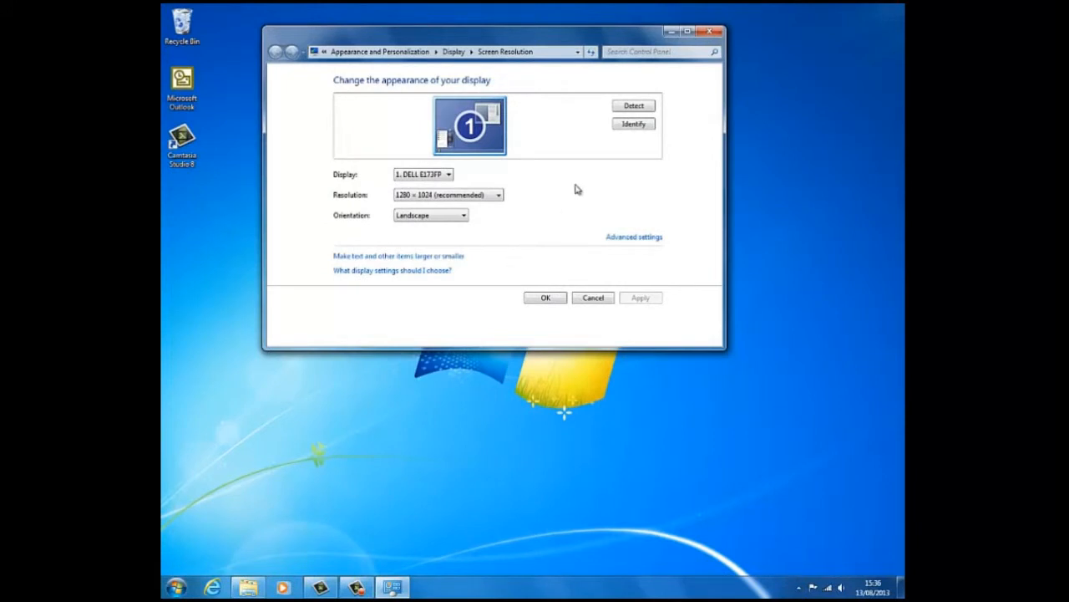
# - Close Screen Resolution and choose Personalize from the desktop menu
pyautogui.click(633, 124)
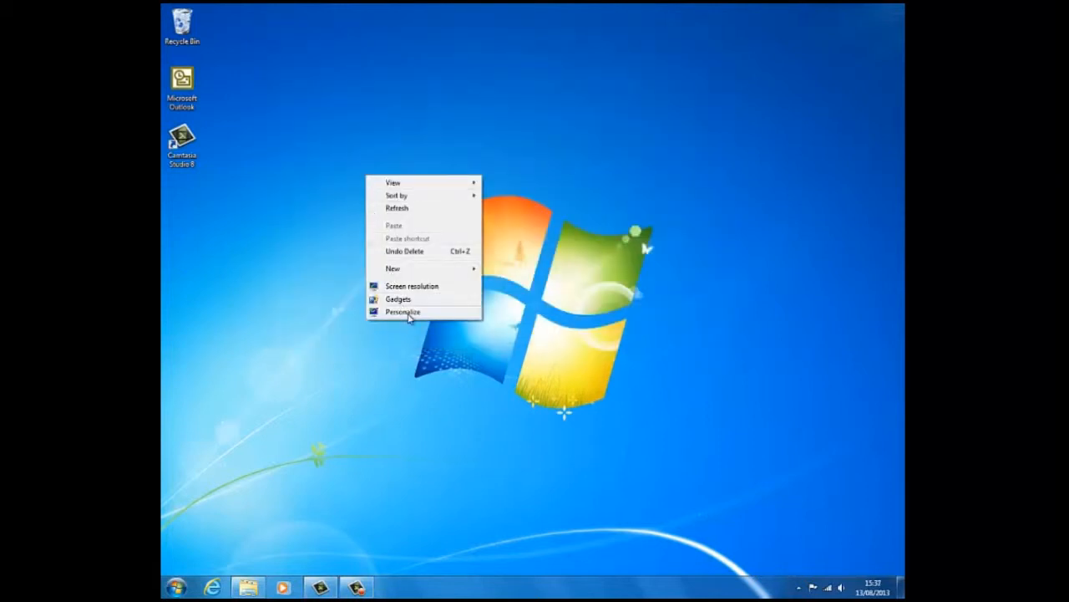
pyautogui.click(404, 311)
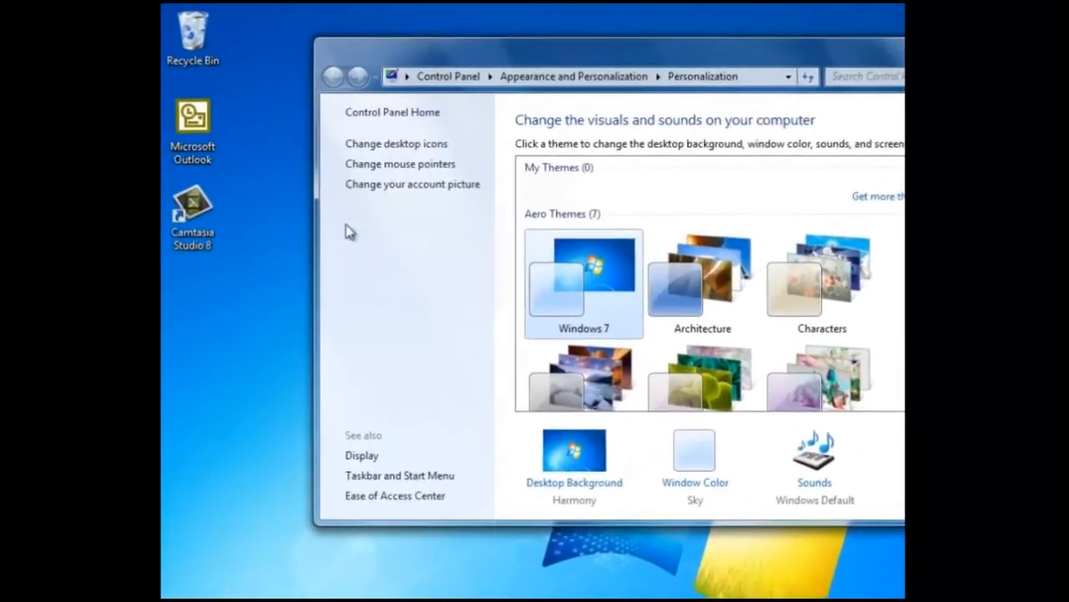
pyautogui.click(397, 143)
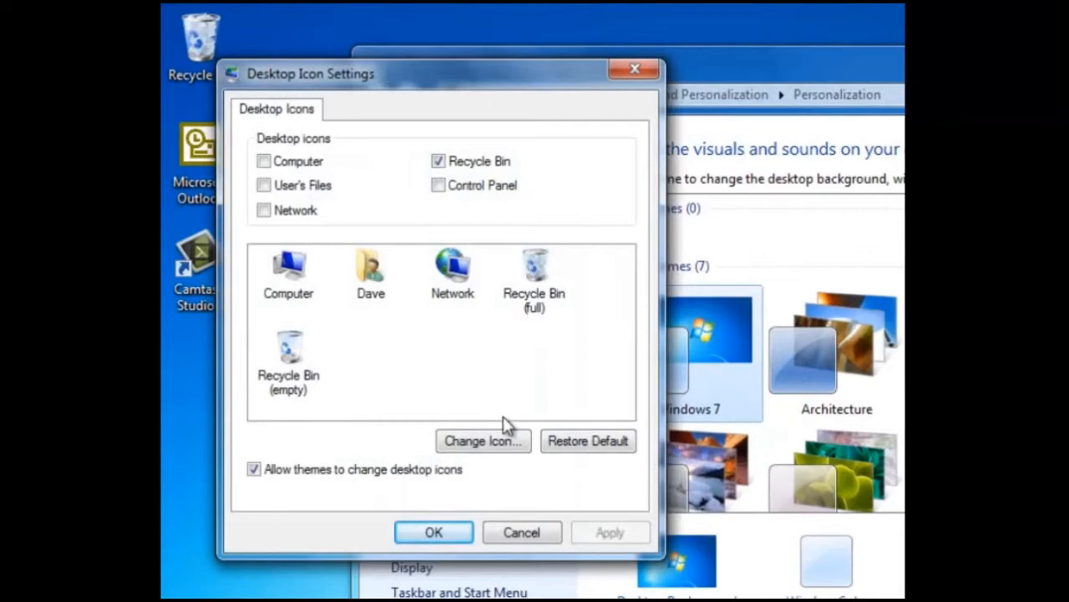
pyautogui.click(482, 441)
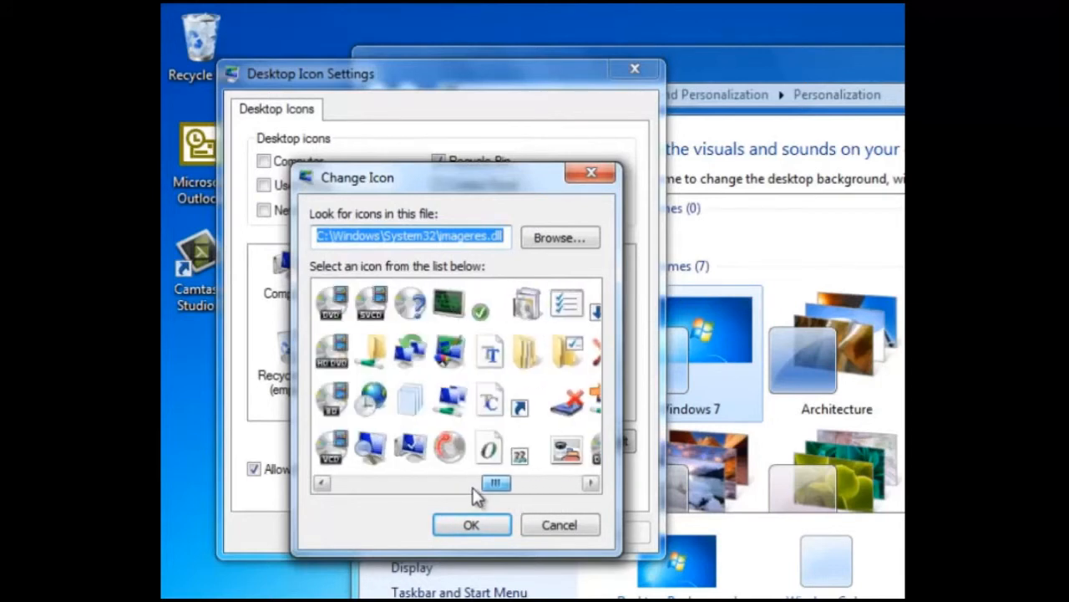
pyautogui.hscroll(-3)
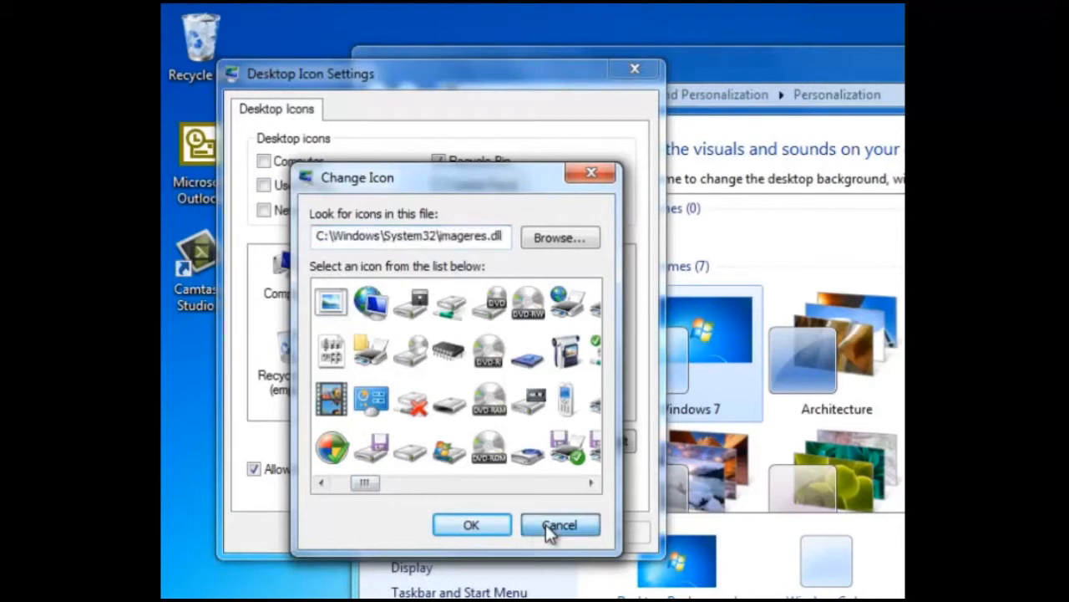
pyautogui.click(559, 525)
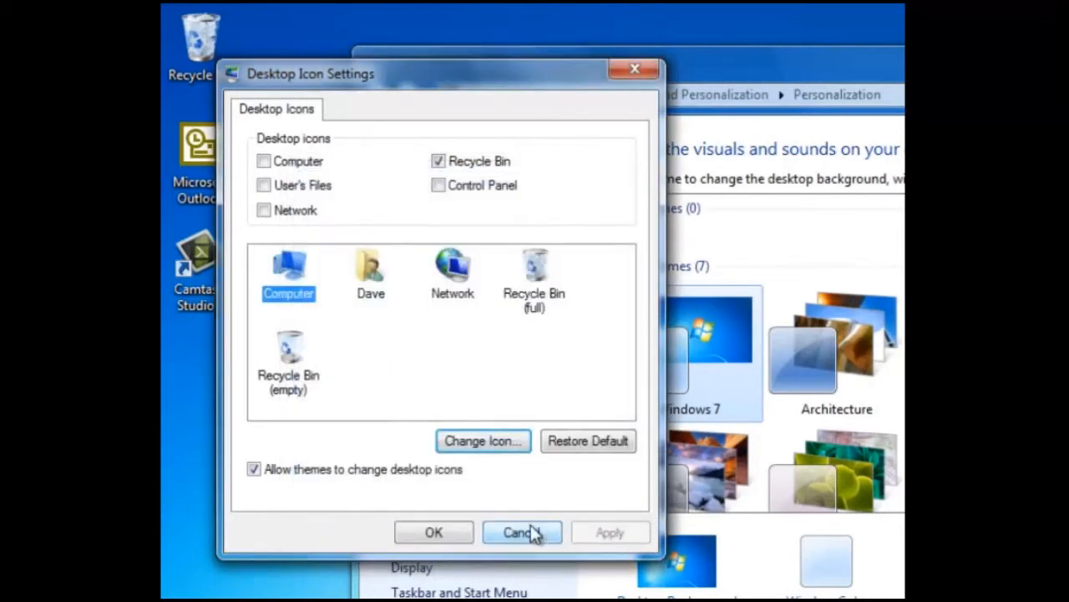
pyautogui.click(522, 532)
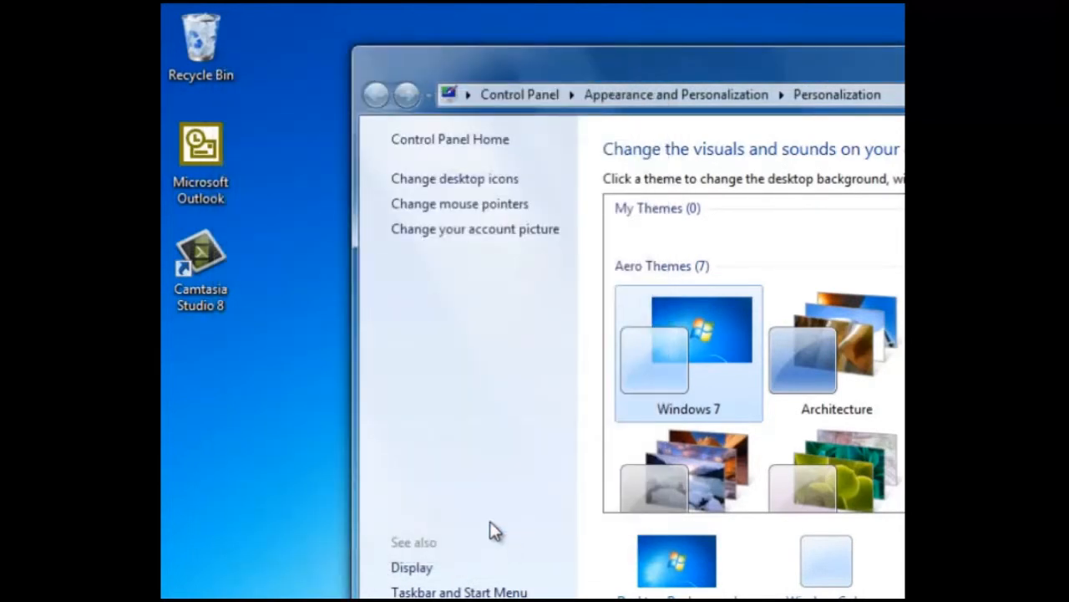
pyautogui.click(459, 203)
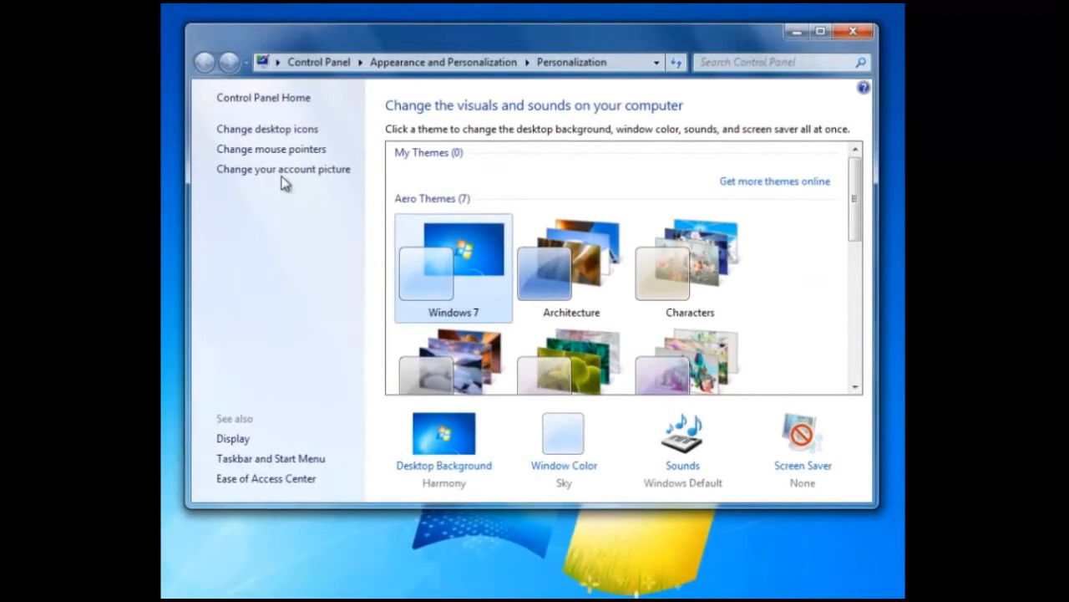
pyautogui.click(283, 169)
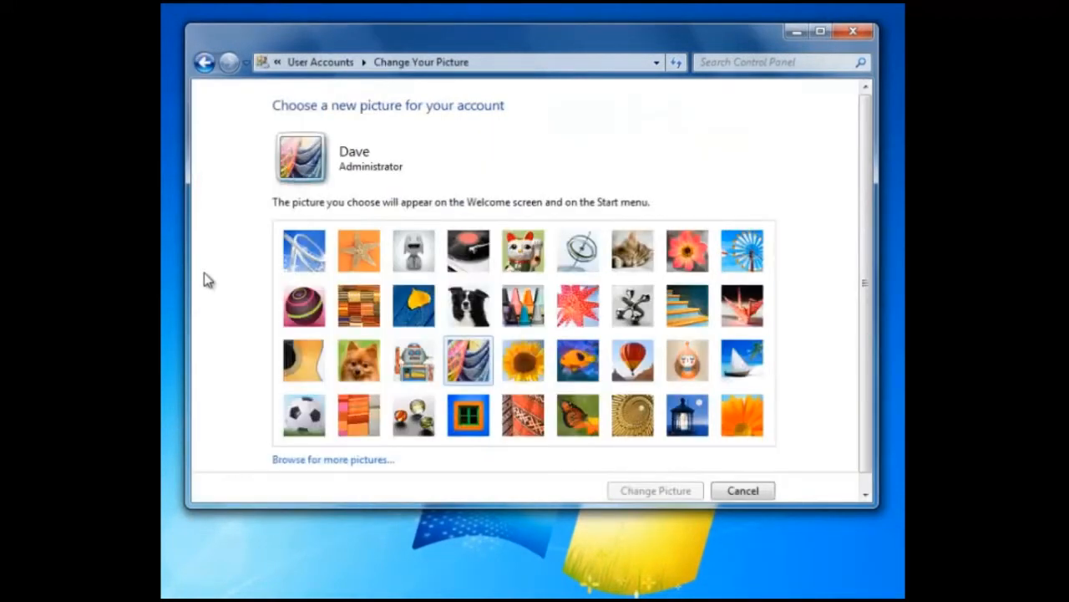
pyautogui.click(206, 62)
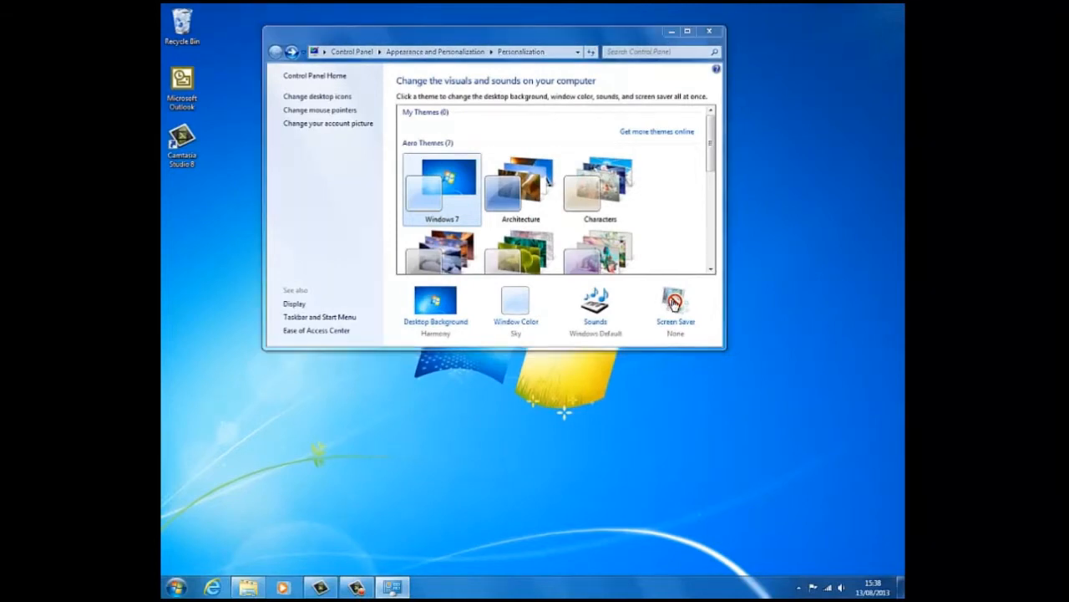
# - Pick the 3D Text screen saver, preview it, and open its Settings dialog
pyautogui.click(675, 303)
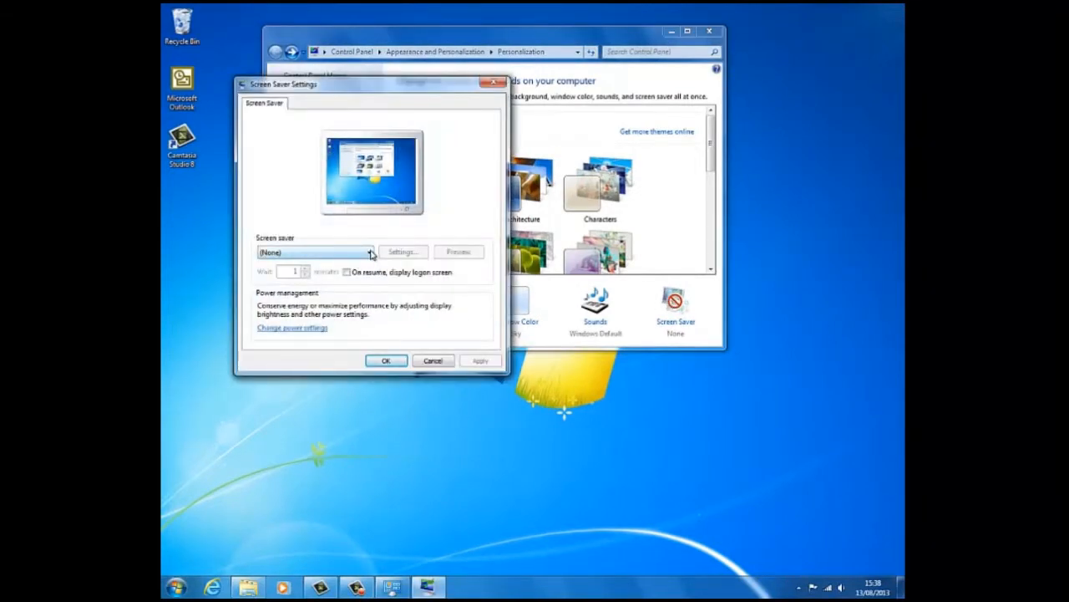
pyautogui.click(367, 252)
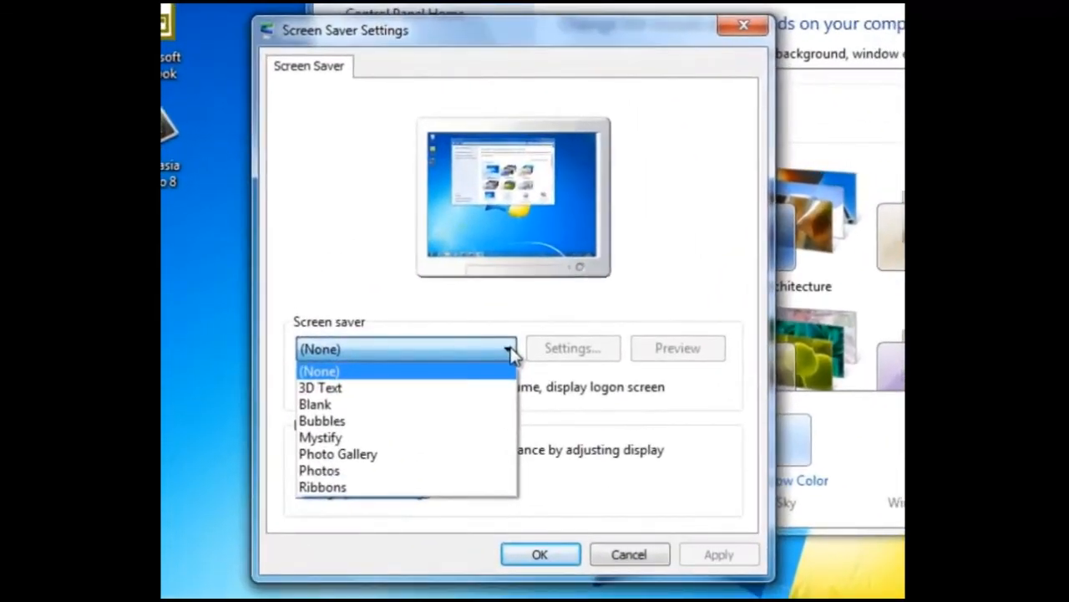
pyautogui.click(320, 387)
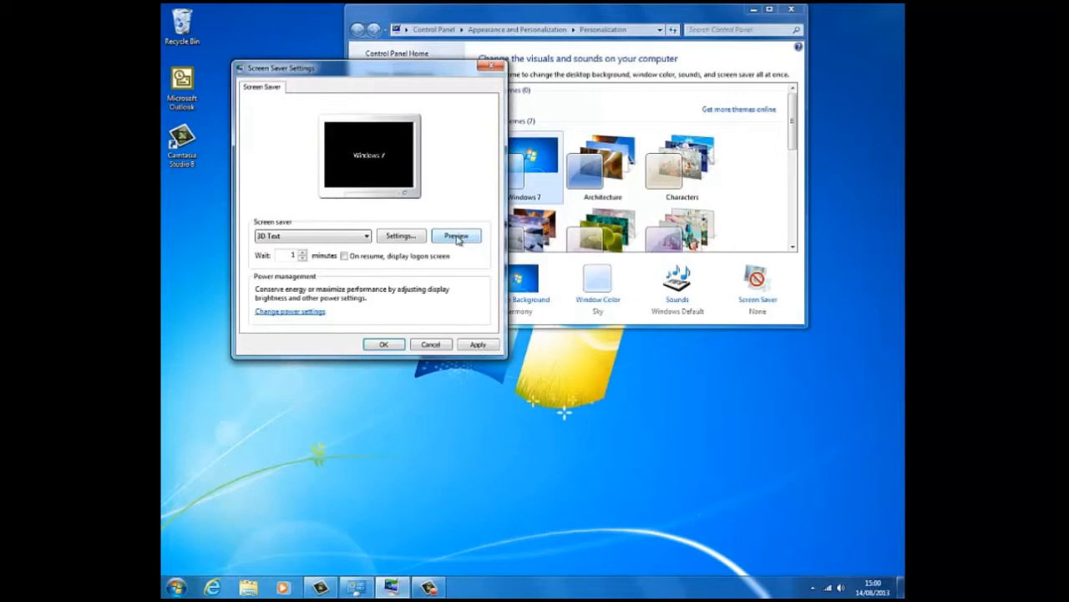
pyautogui.click(456, 236)
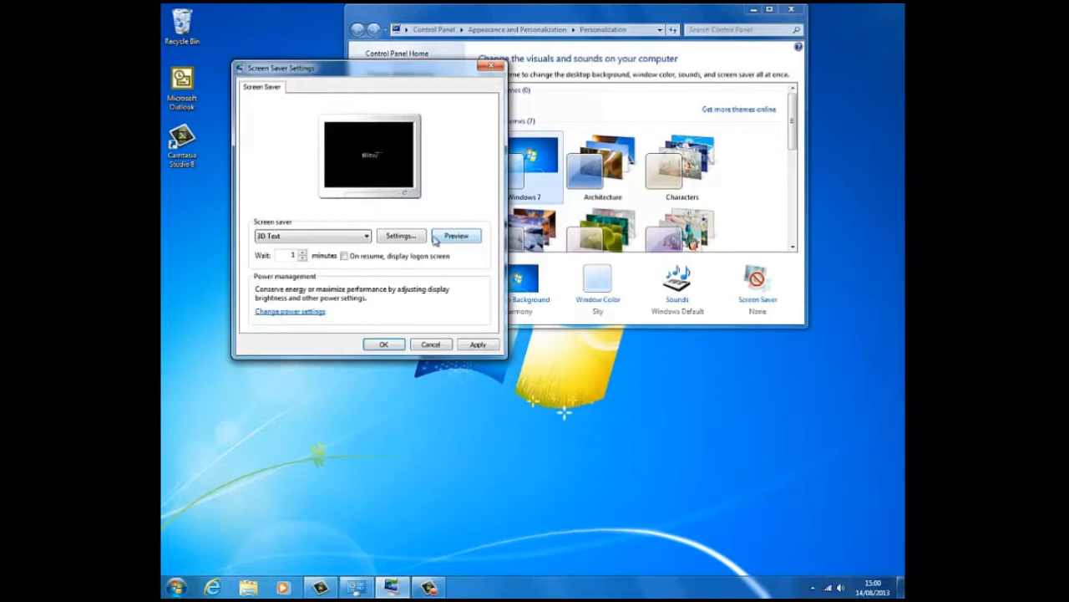
pyautogui.click(401, 234)
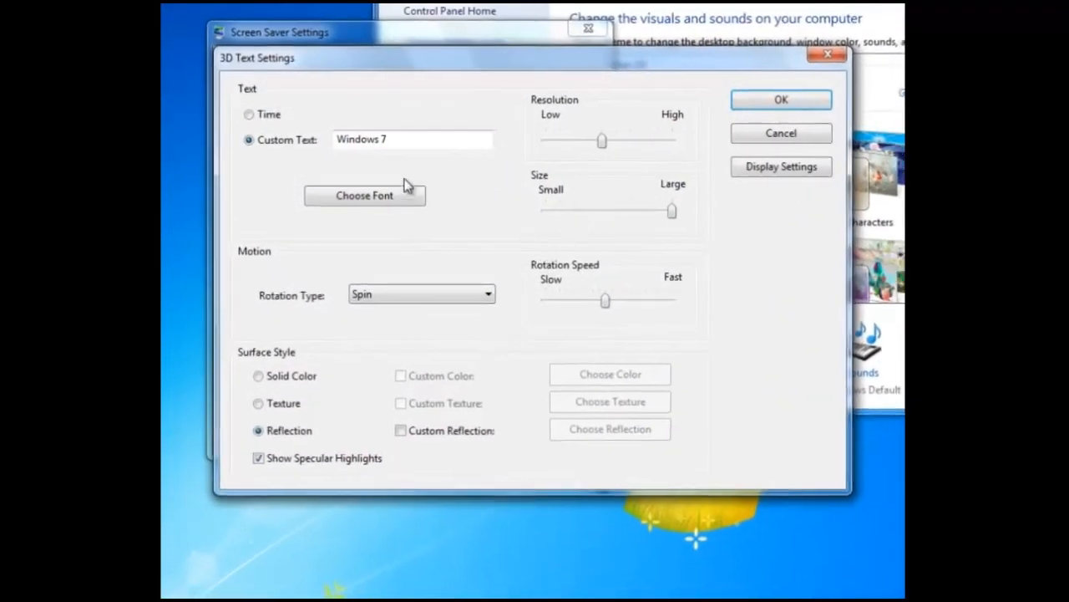
# - Replace the custom text 'Windows 7' with 'Kanduit' and save the 3D Text settings
pyautogui.tripleClick(411, 138)
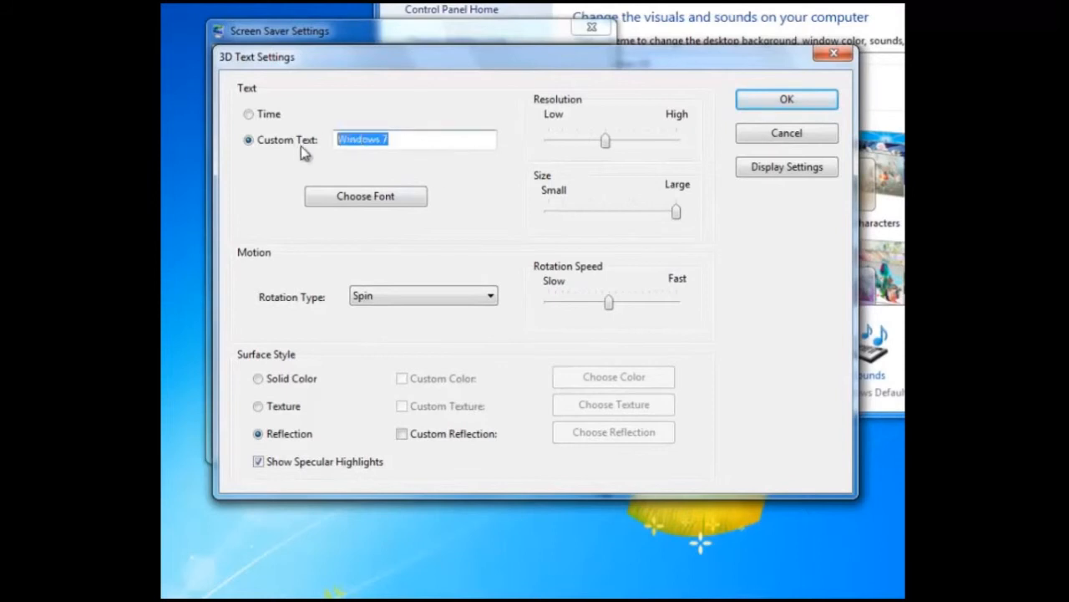
pyautogui.write('Kan')
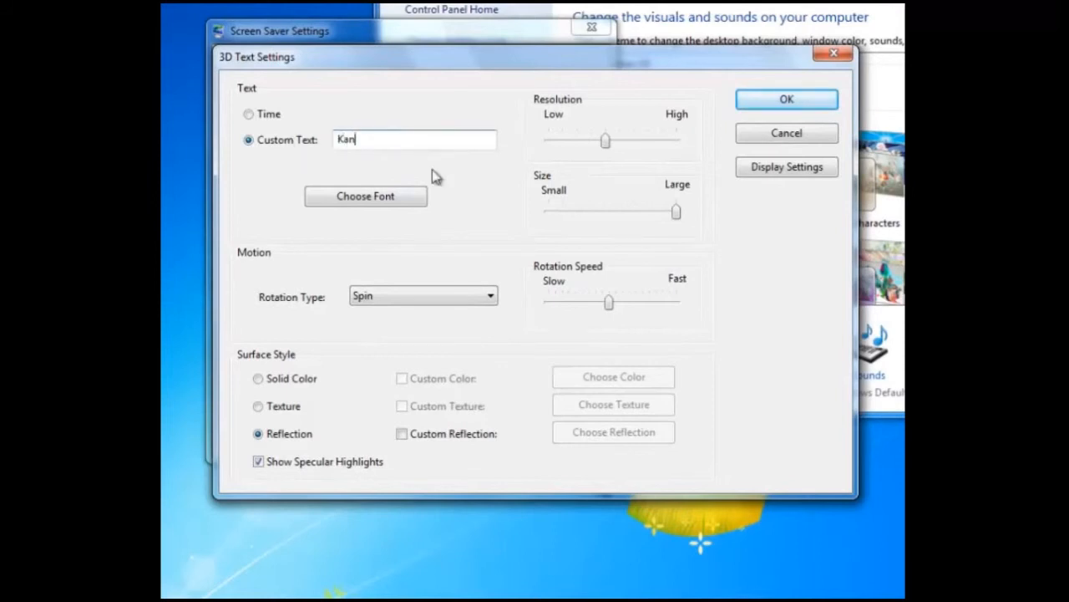
pyautogui.write('duit')
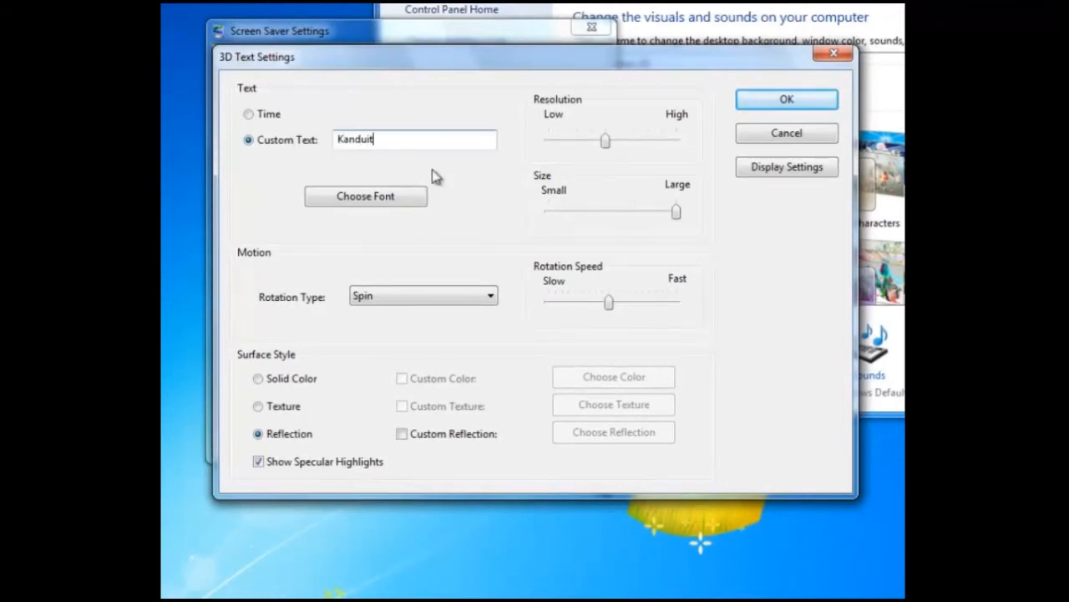
pyautogui.click(365, 196)
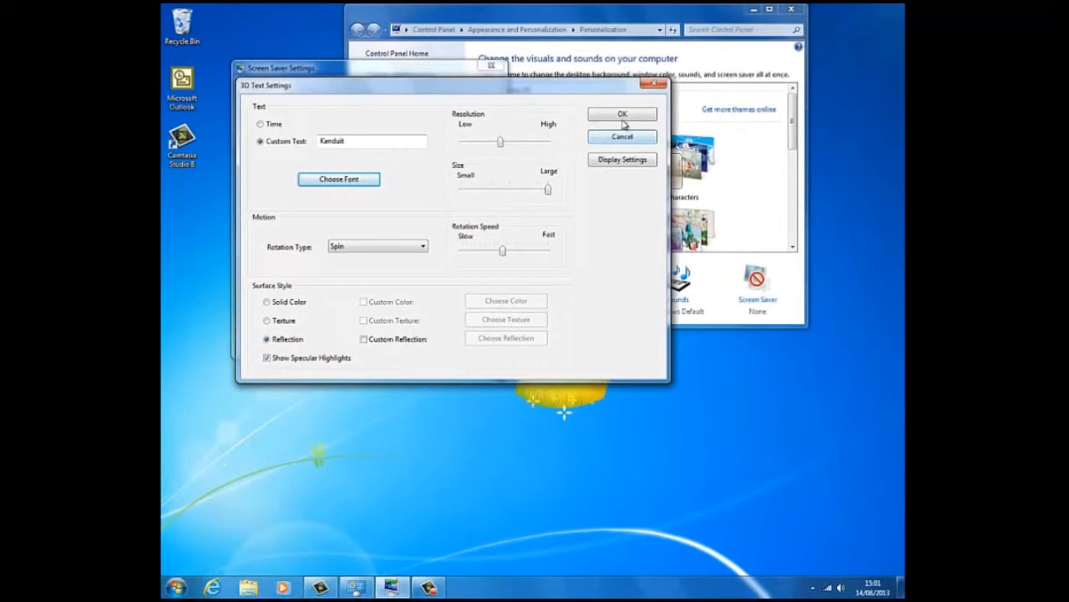
pyautogui.click(621, 114)
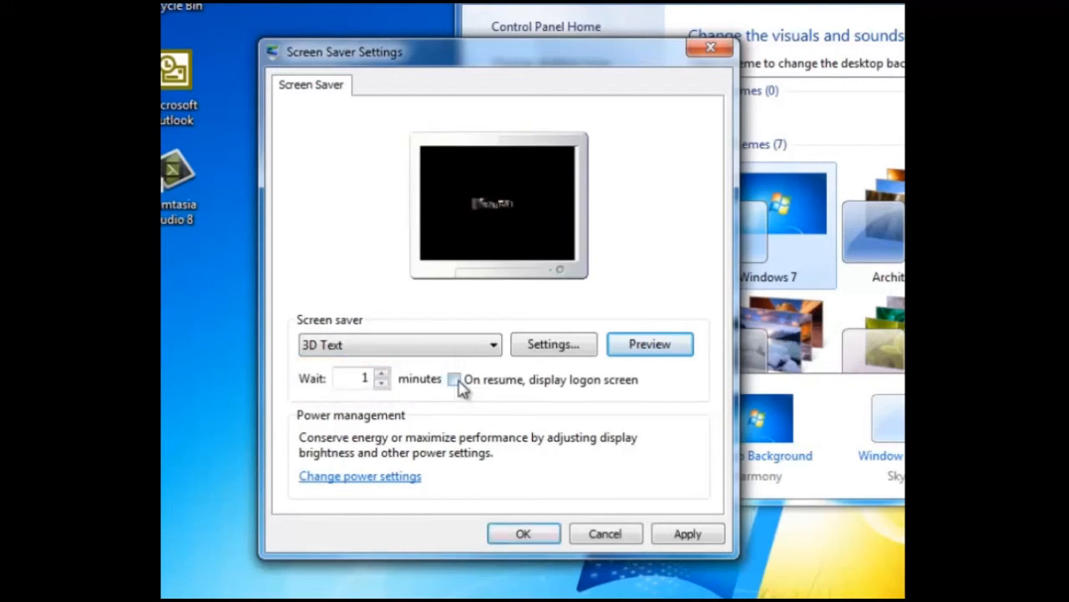
# - Watch the 'Kanduit' preview, then open the Screen saver dropdown
pyautogui.click(454, 378)
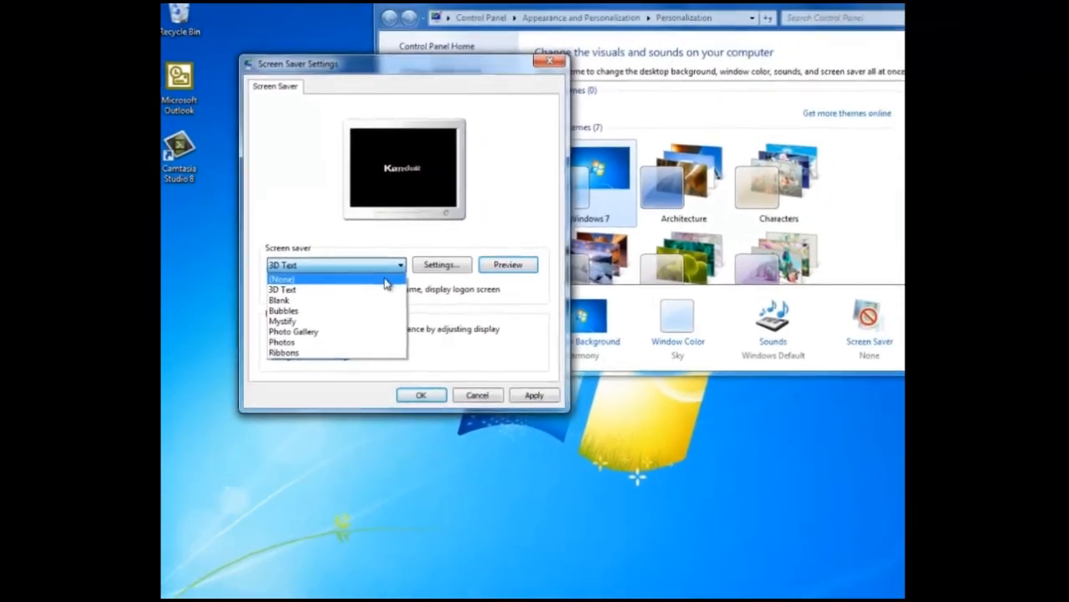
# - Set the screen saver to (None) and confirm with OK
pyautogui.click(281, 278)
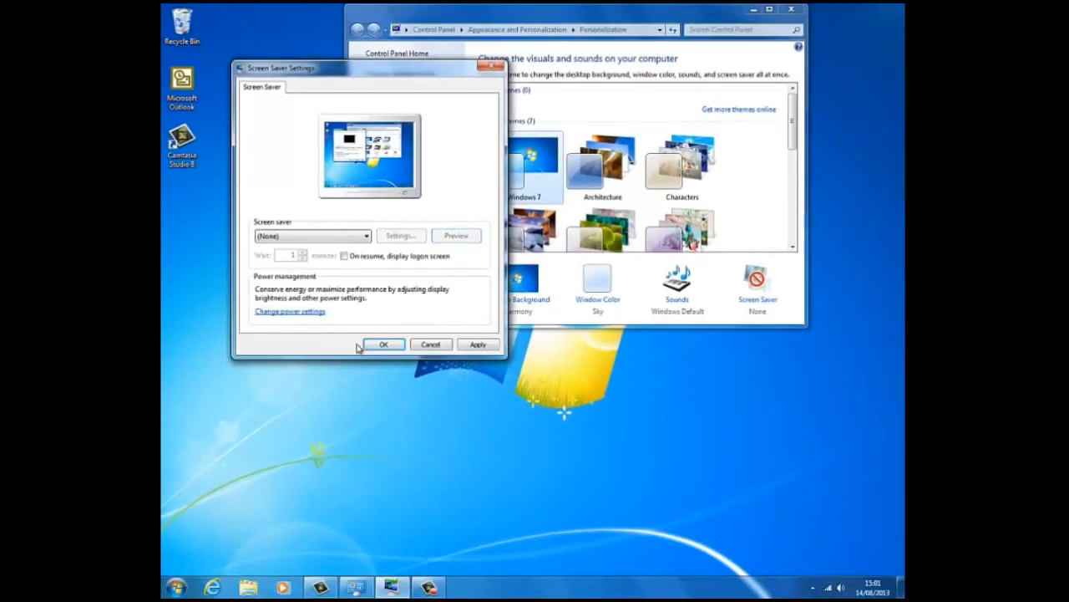
pyautogui.click(383, 345)
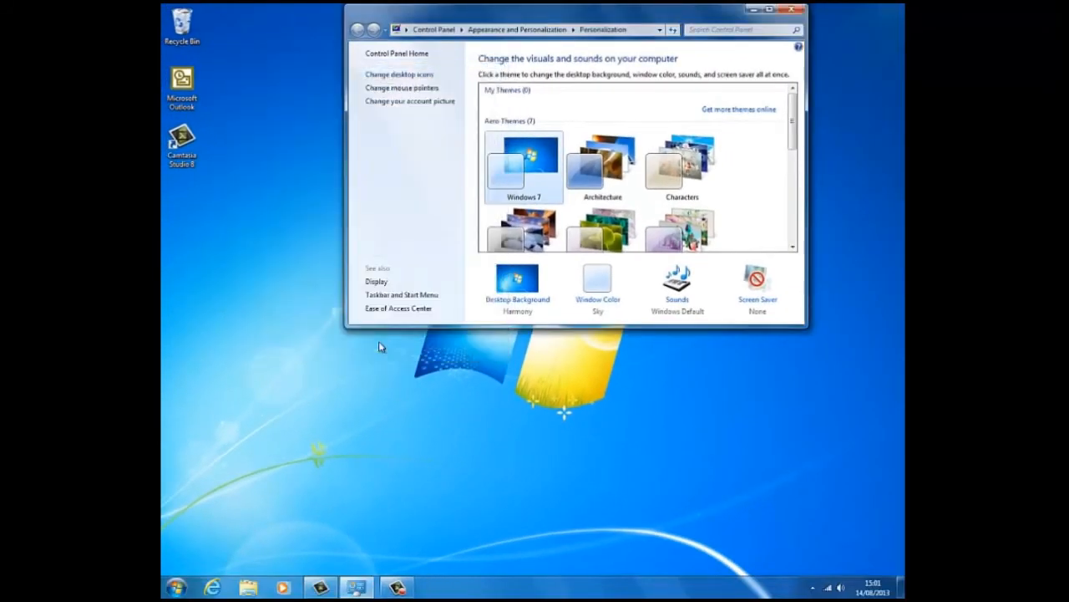